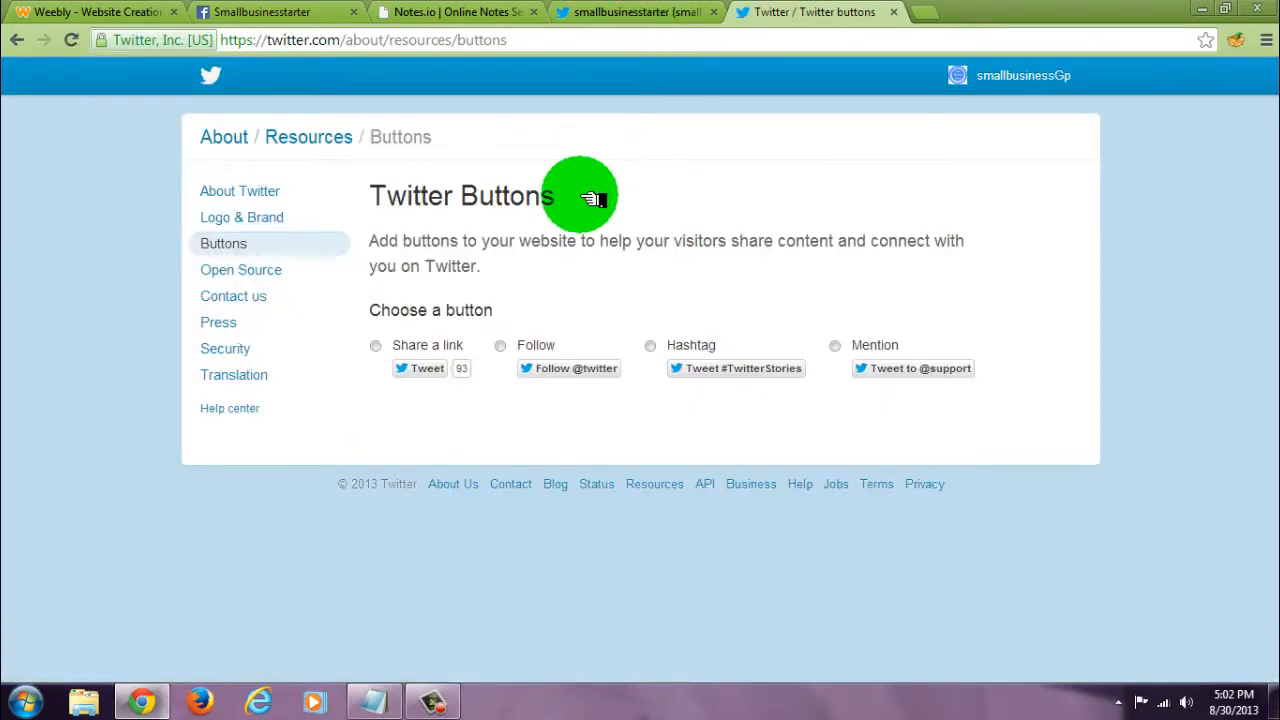
mouse_move(655, 345)
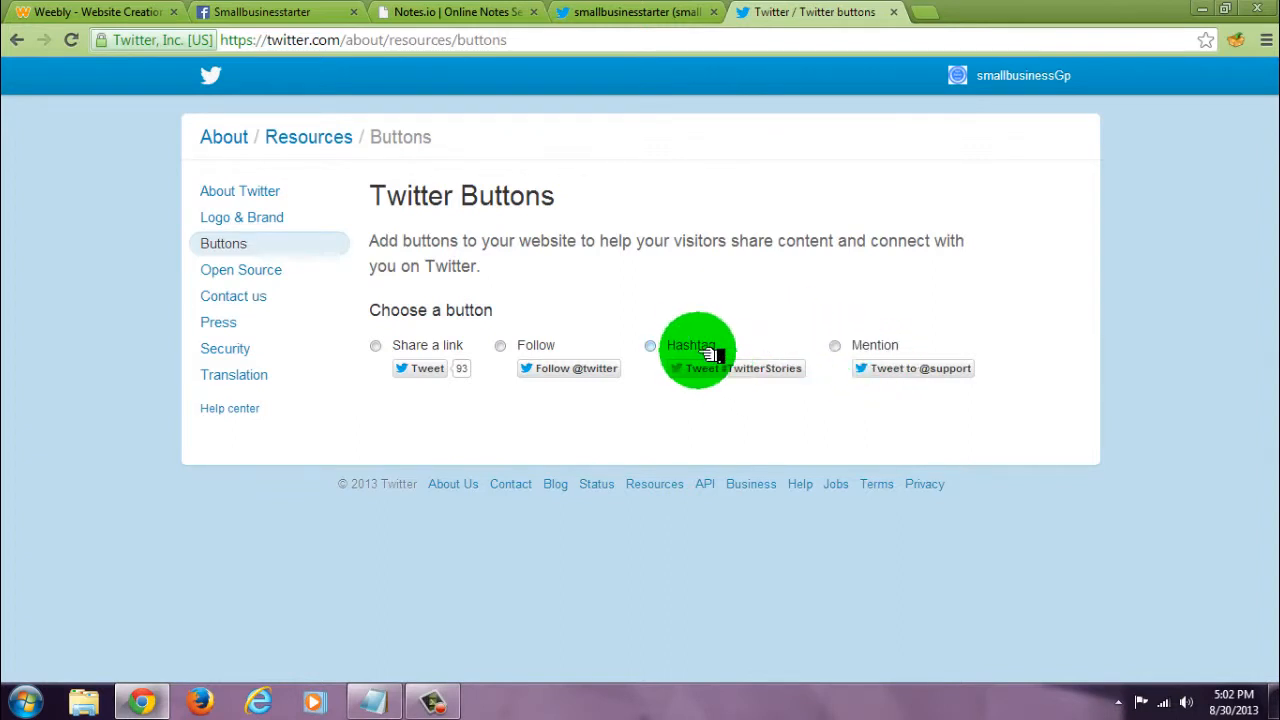
Step: Choose the Follow button type for smallbusinessGp, briefly trying Share a link first
click(500, 345)
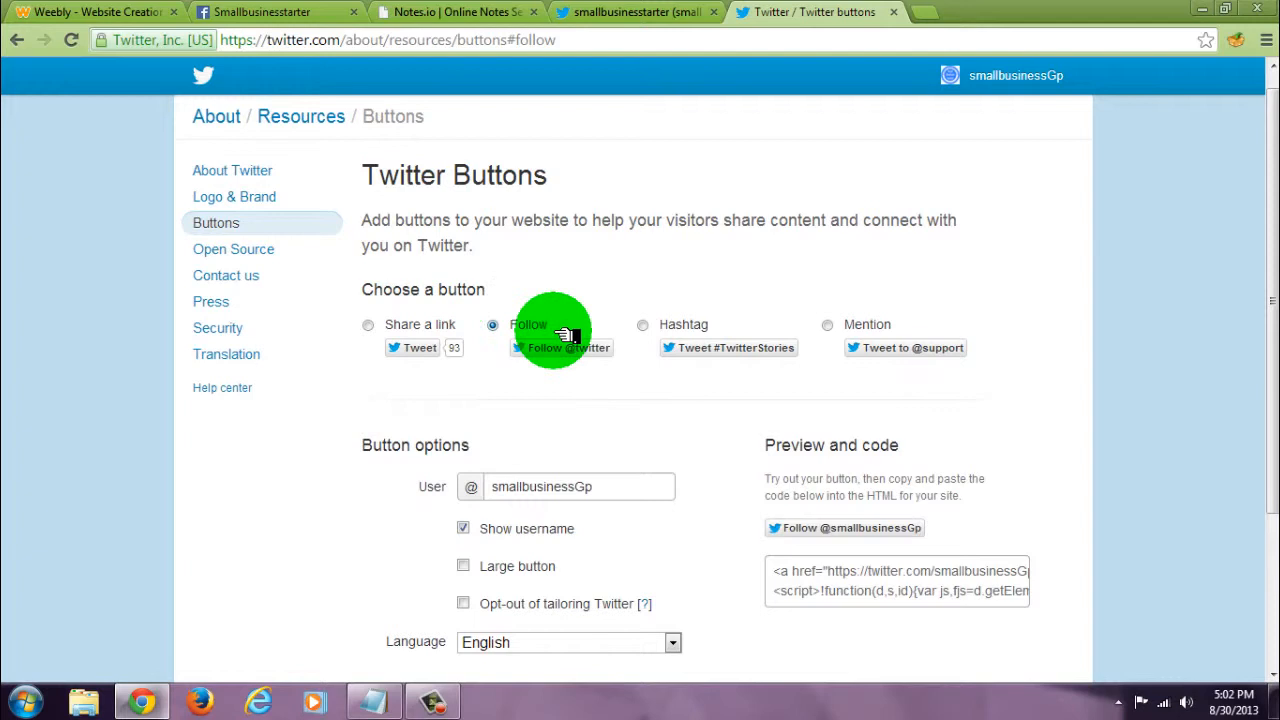
mouse_move(385, 330)
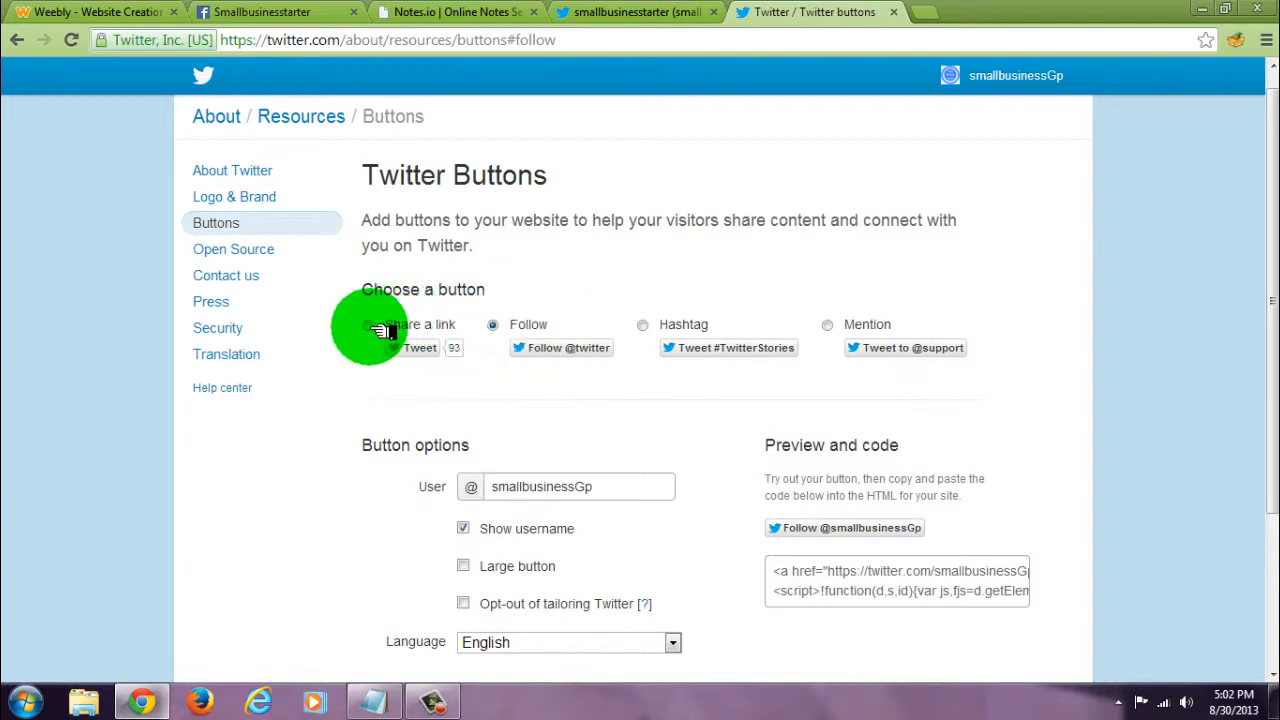
click(369, 324)
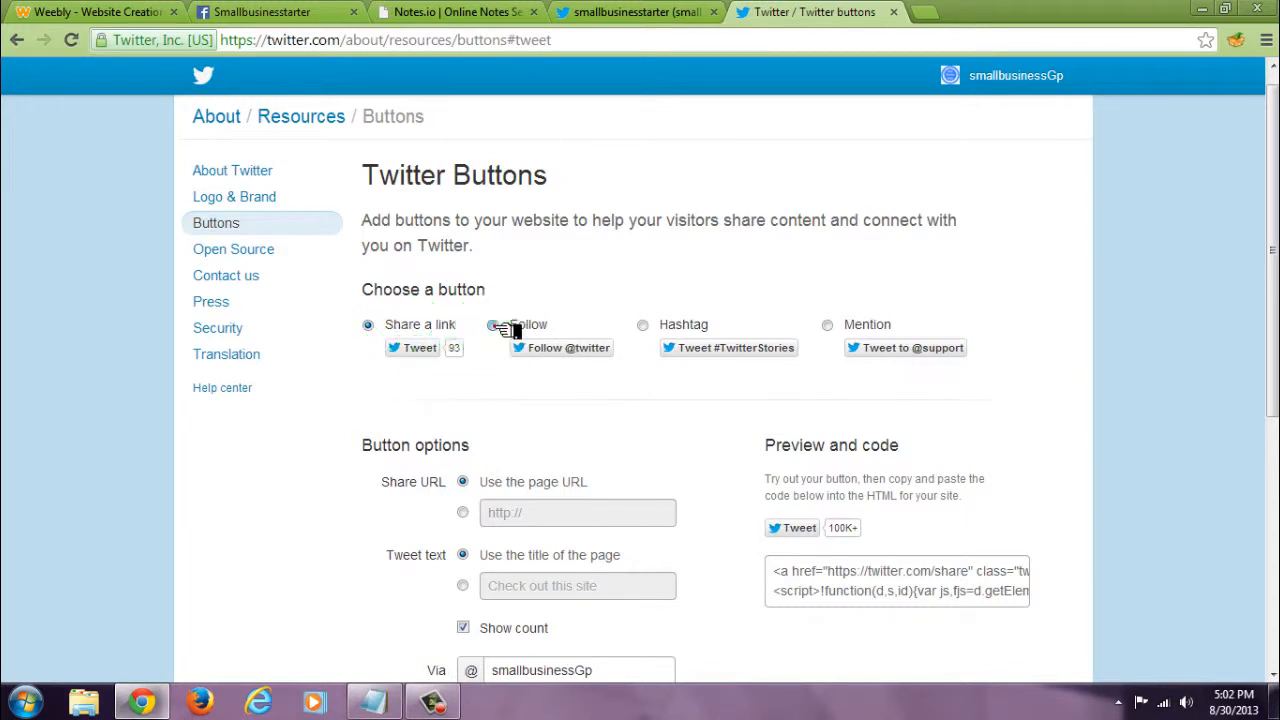
click(492, 324)
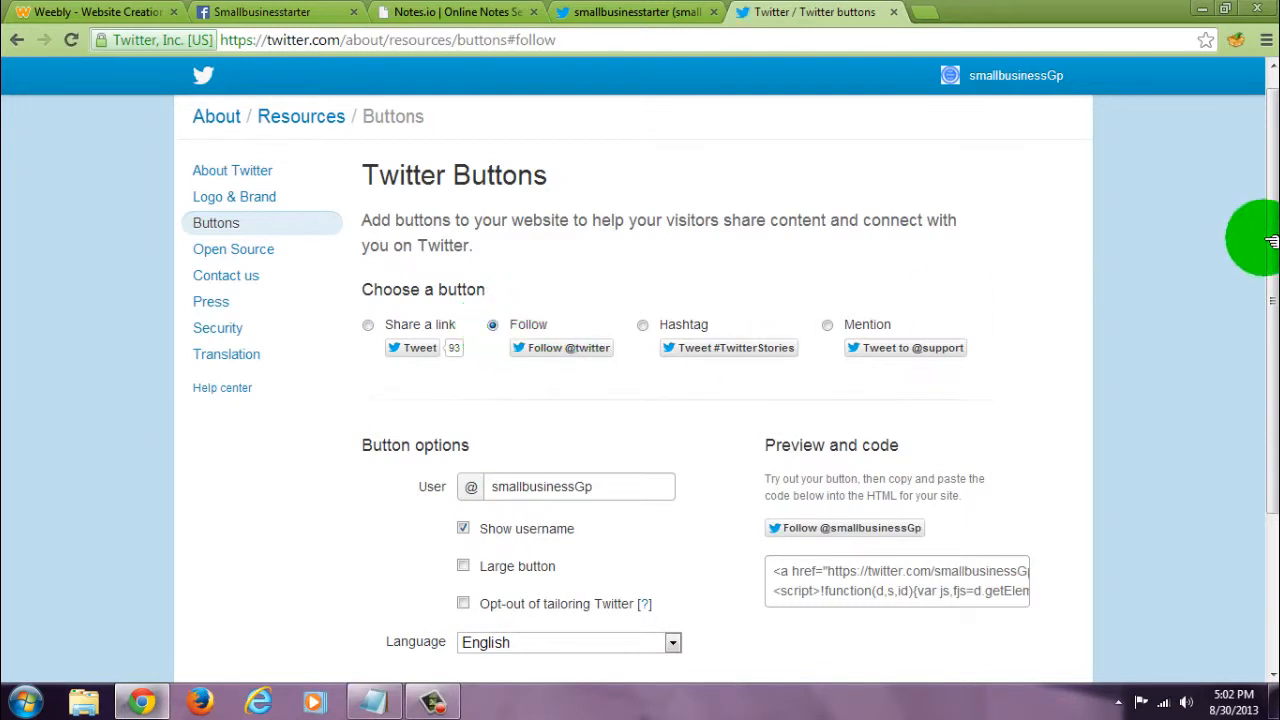
scroll(down, 3)
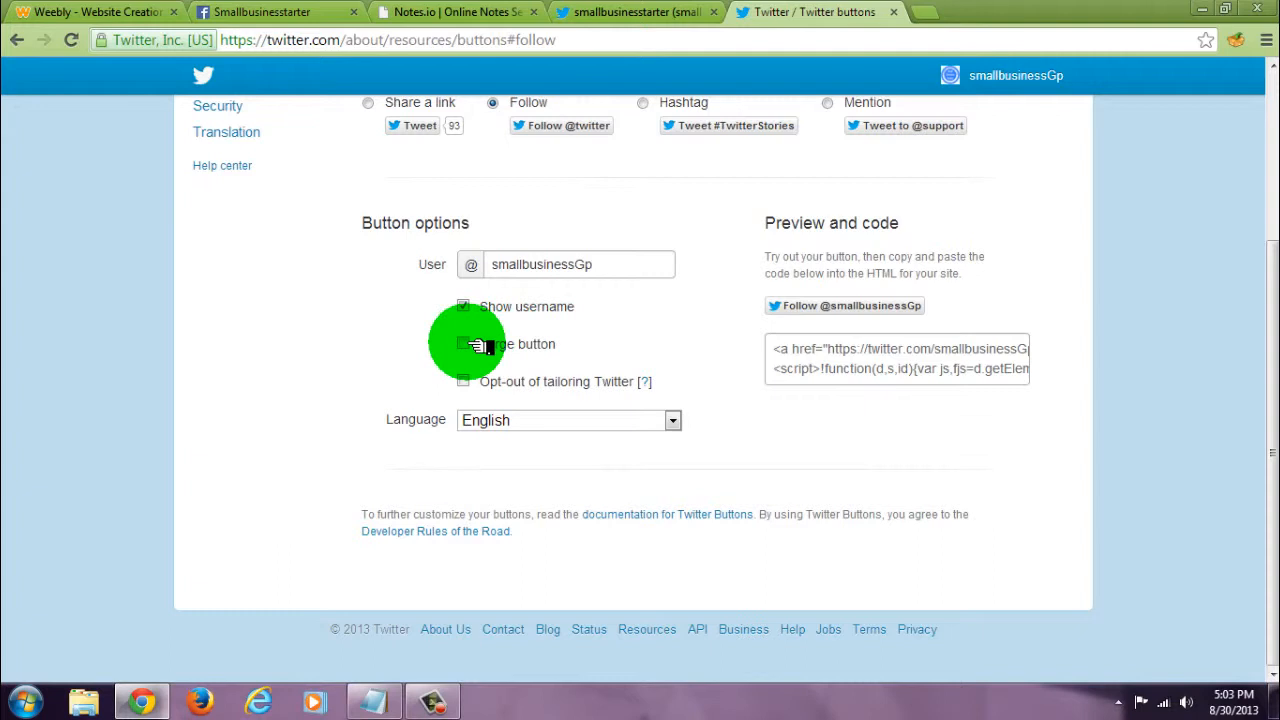
click(463, 343)
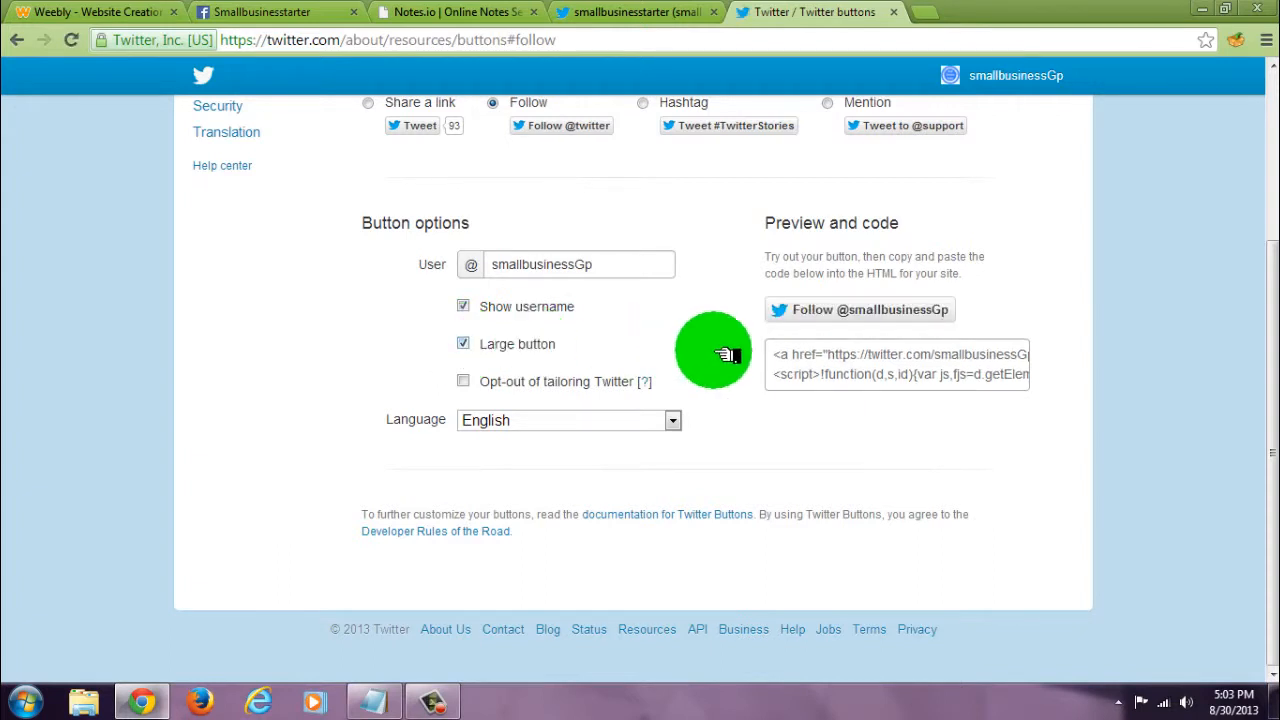
click(463, 343)
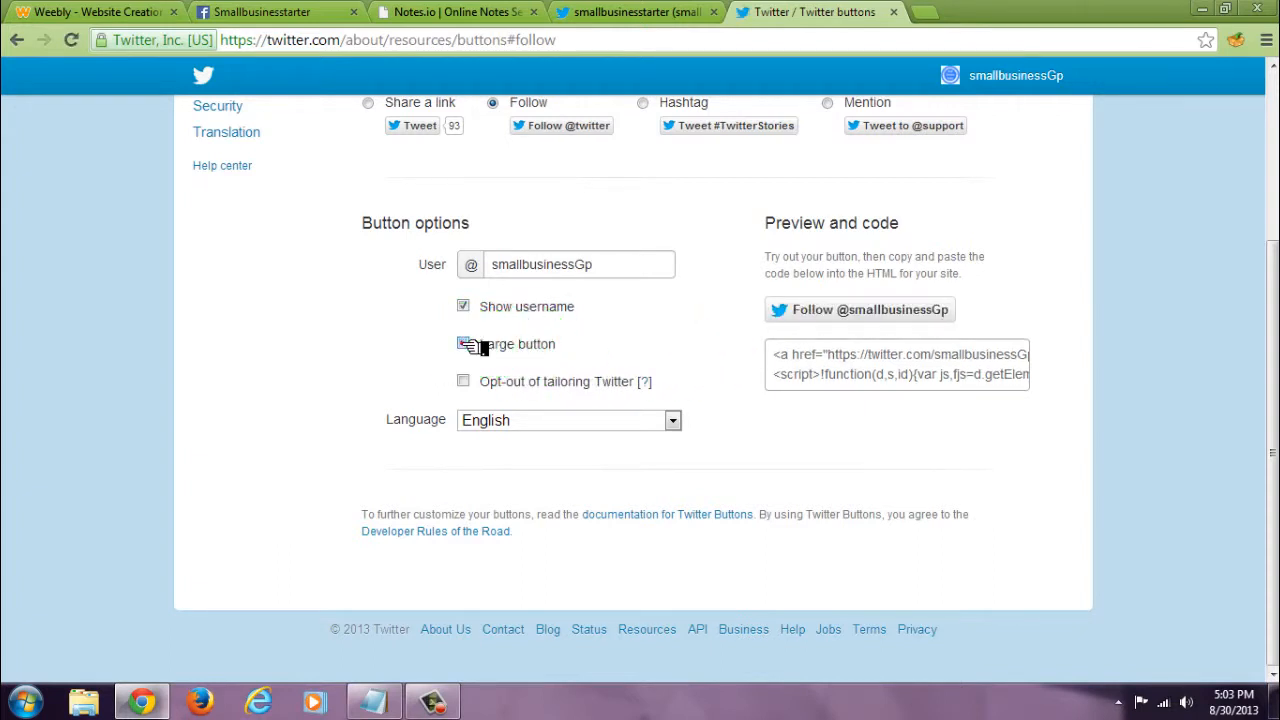
click(463, 343)
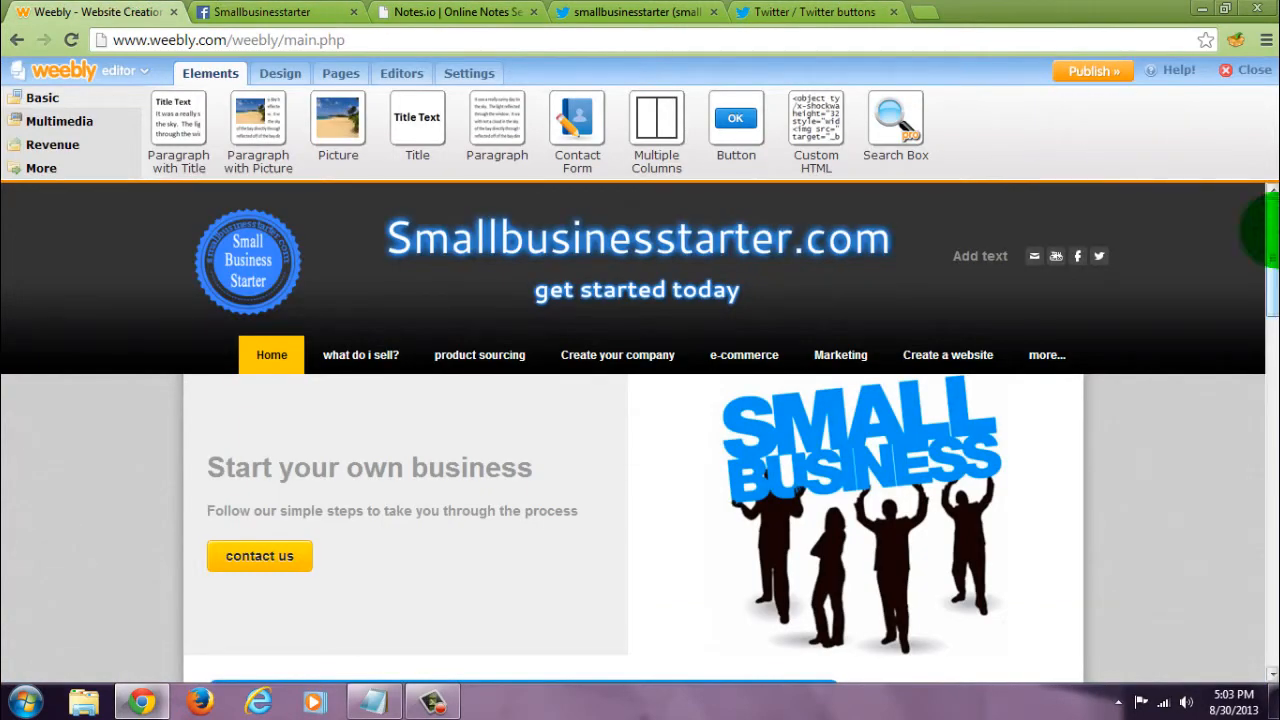
Step: Paste the Twitter Follow embed code into the Custom HTML block under the photo
scroll(down, 3)
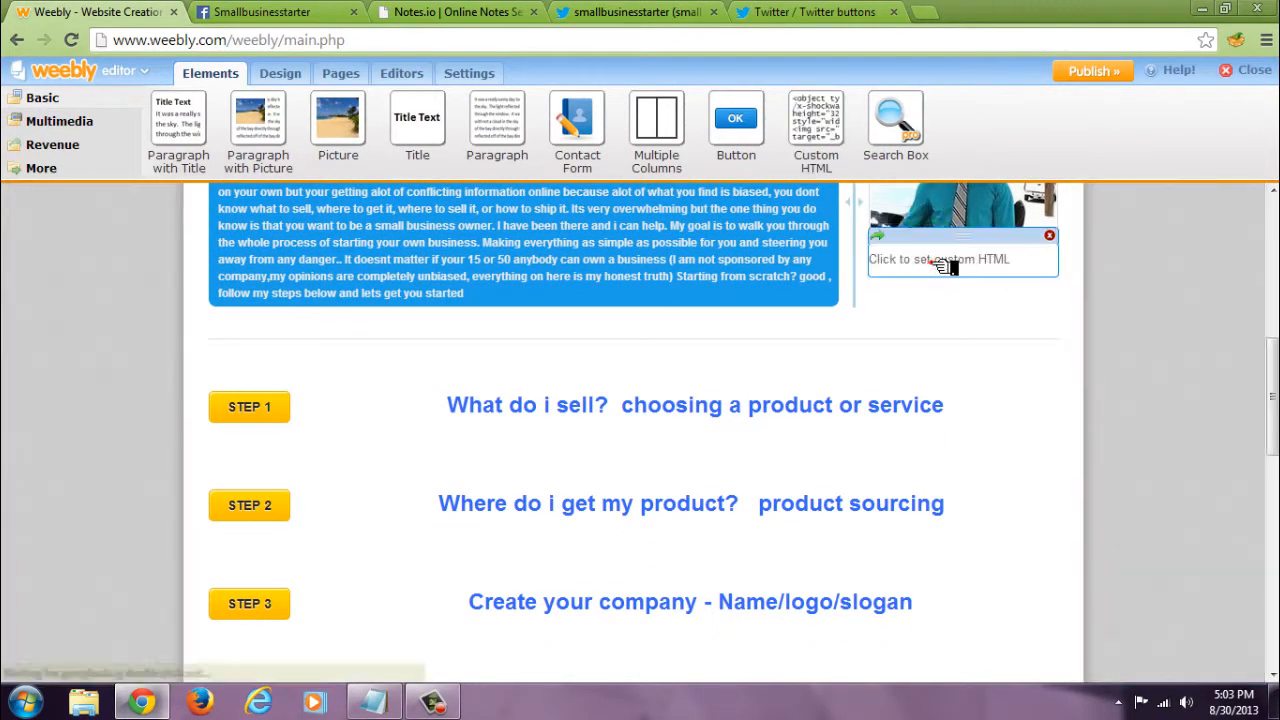
click(960, 258)
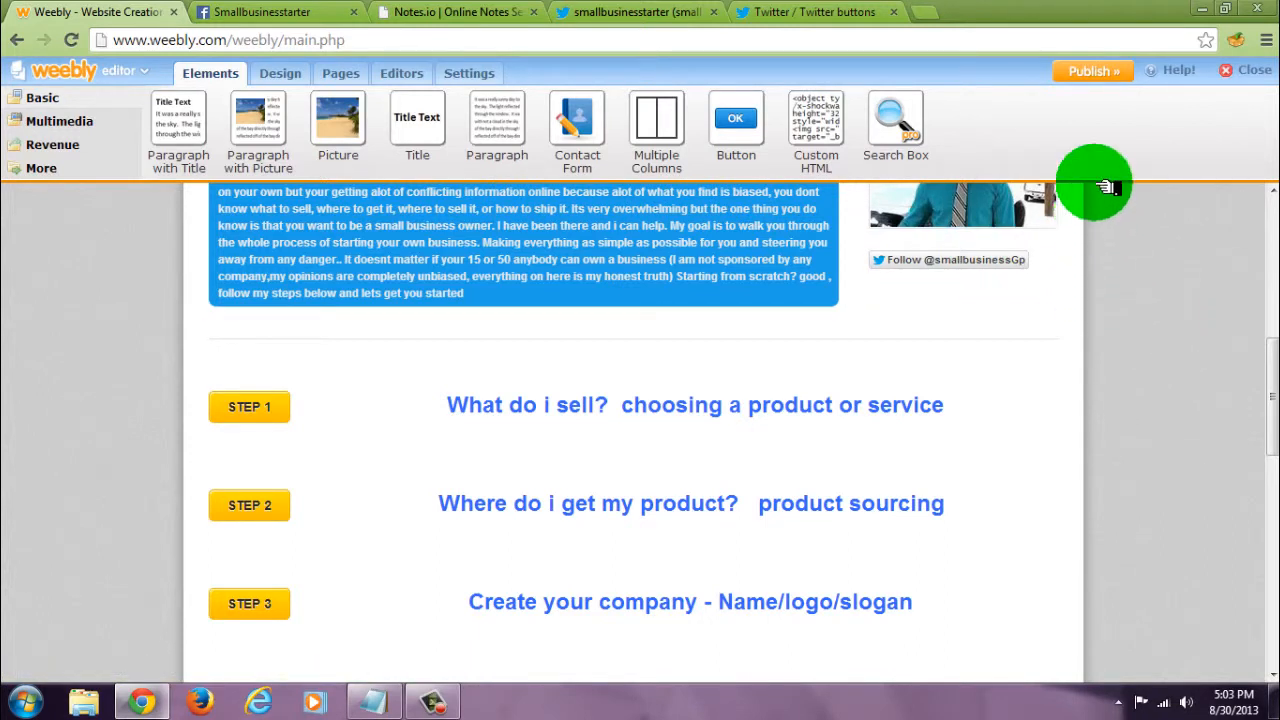
click(1092, 71)
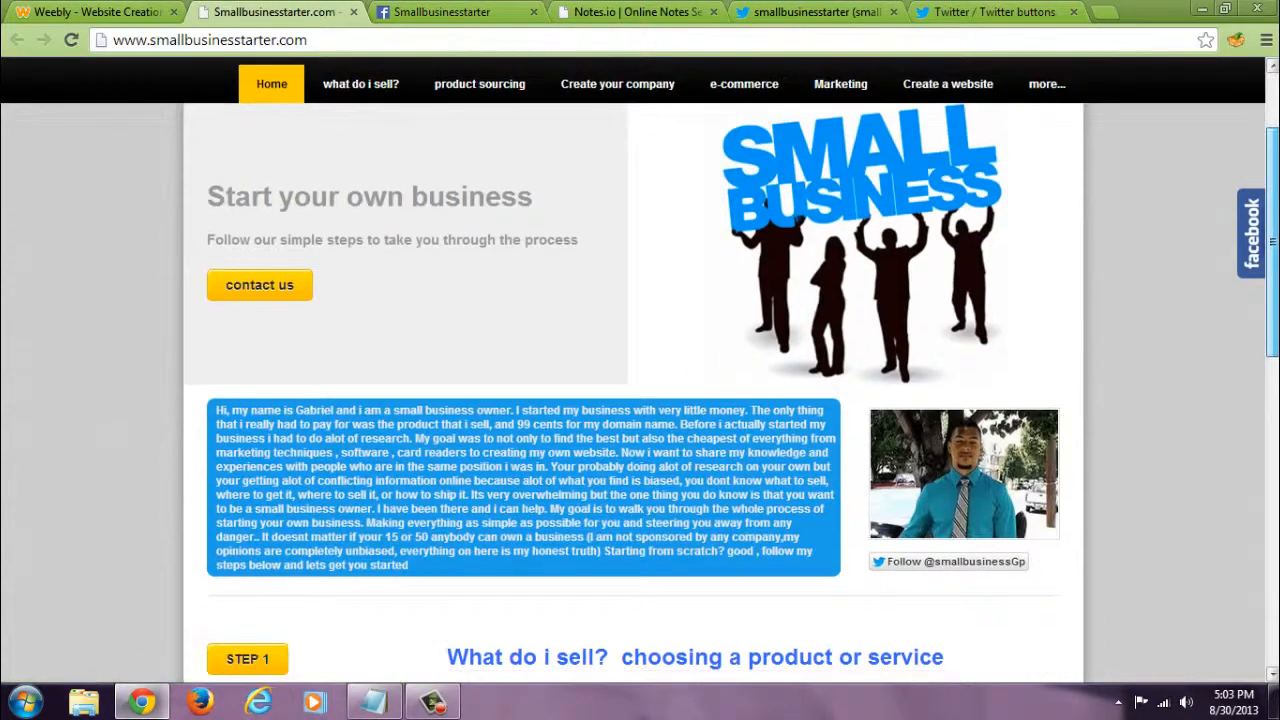
scroll(down, 3)
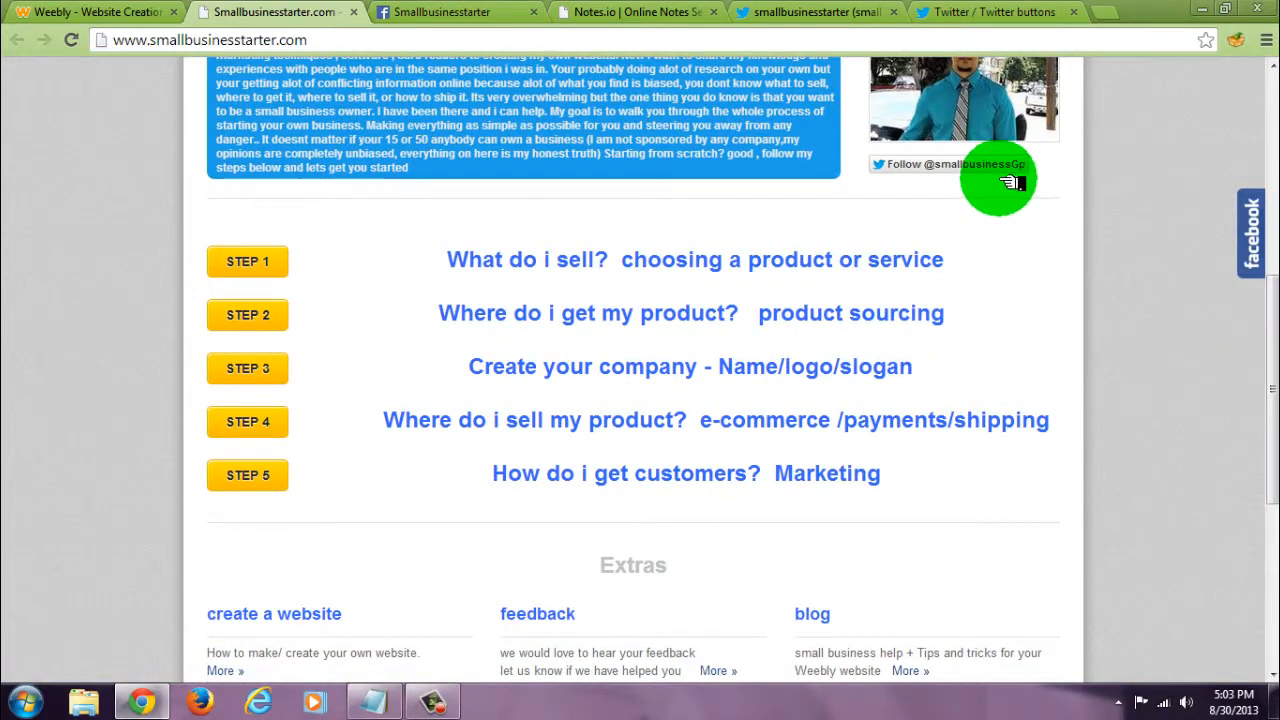